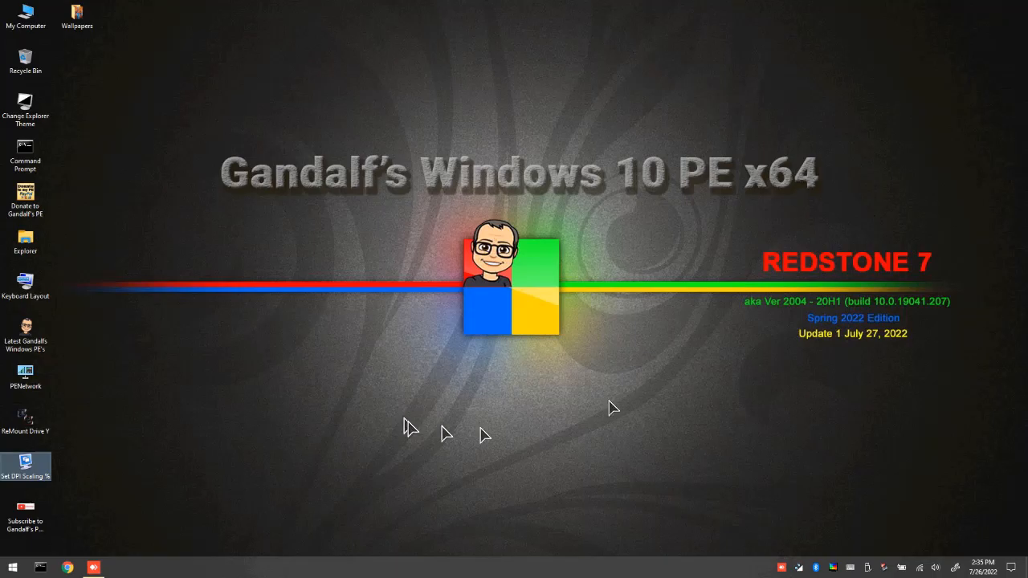
mouse_move(418, 347)
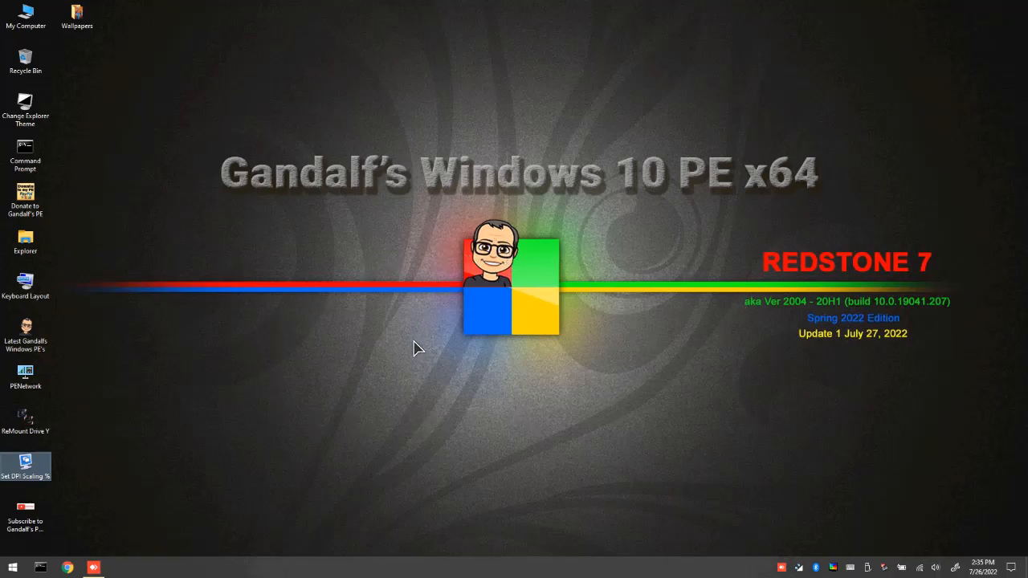
mouse_move(437, 353)
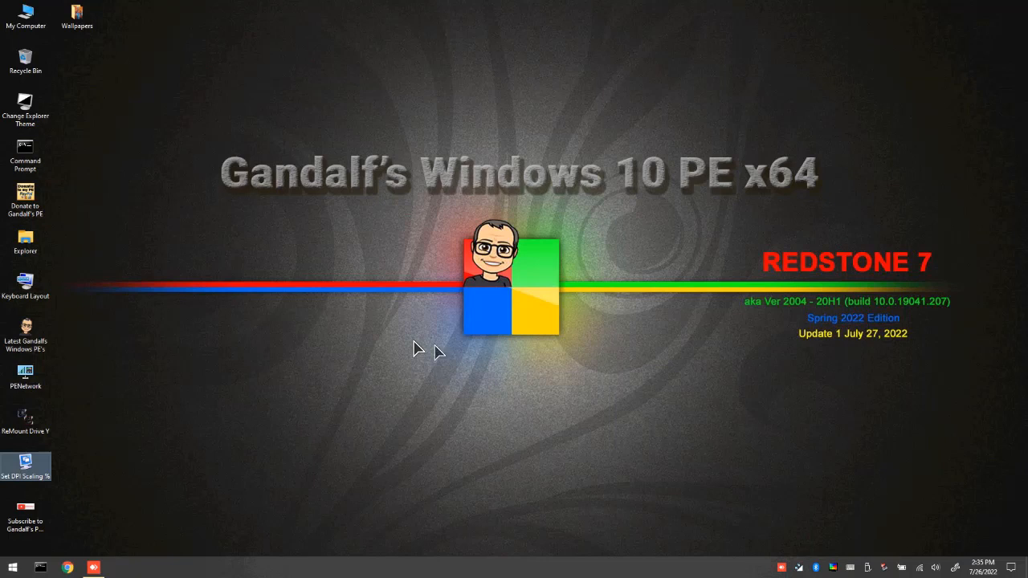
mouse_move(273, 233)
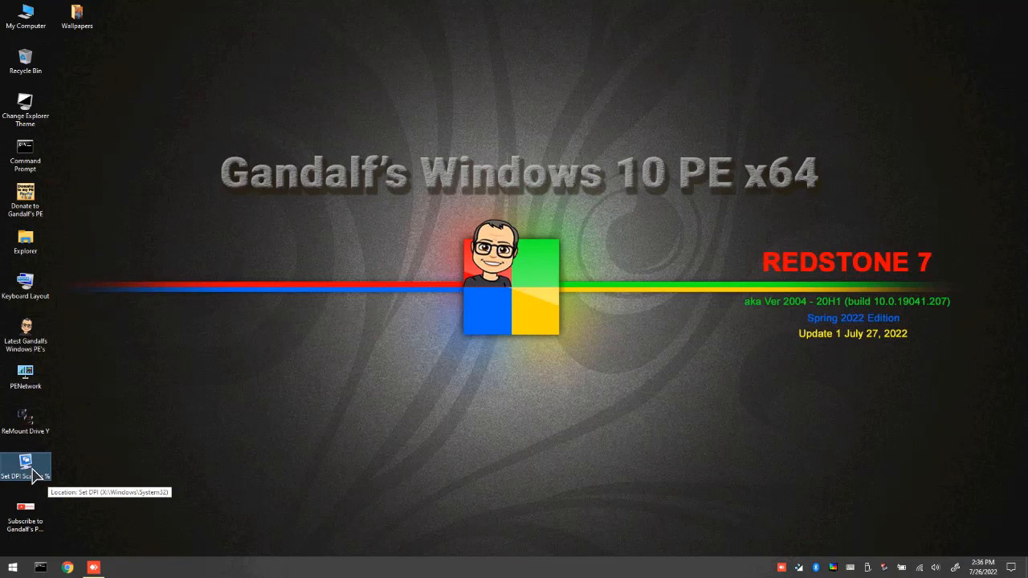
Launch the Set DPI Scaling % console from its desktop shortcut
double_click(25, 466)
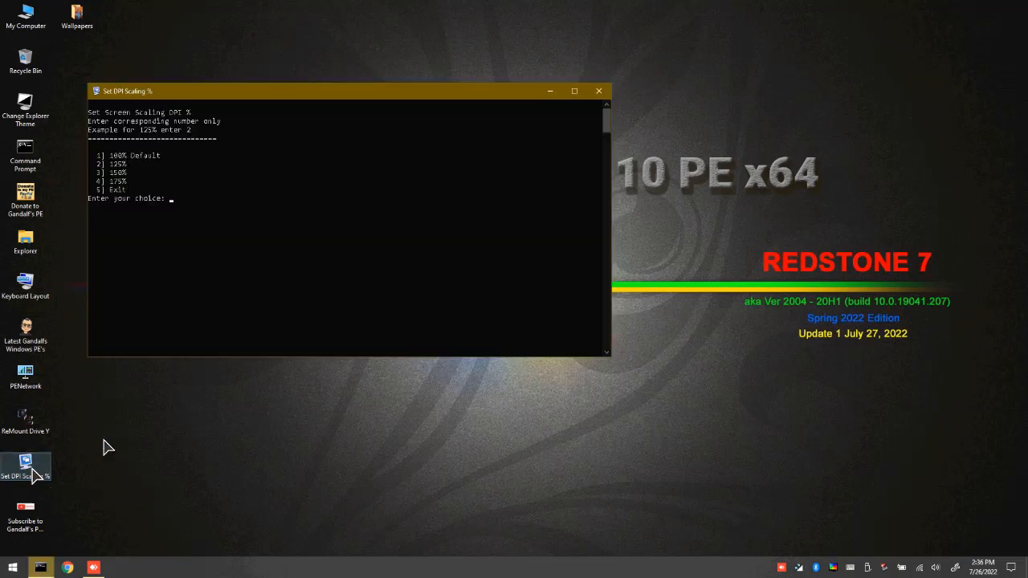
mouse_move(575, 170)
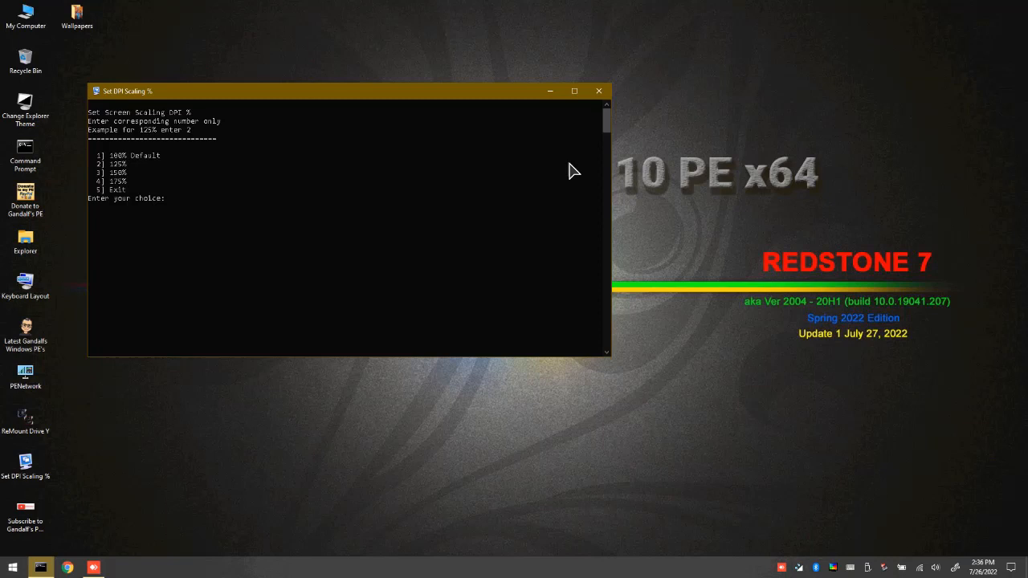
mouse_move(533, 178)
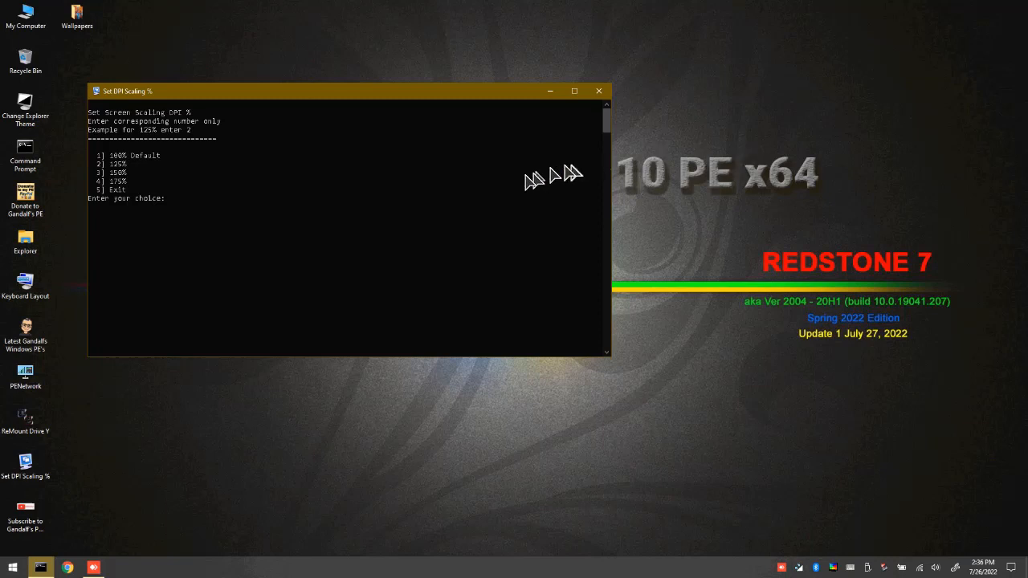
mouse_move(530, 184)
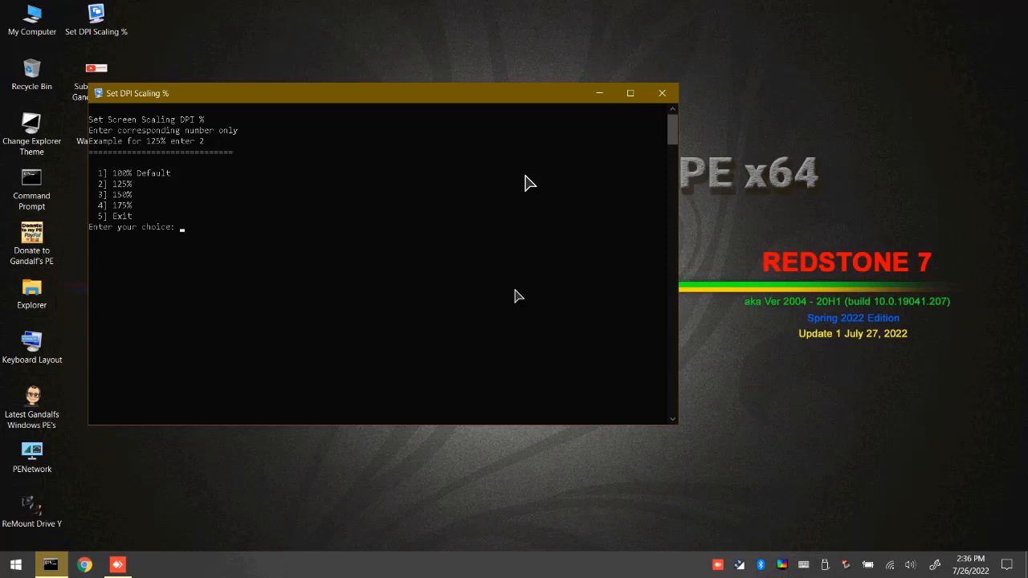
Raise the desktop scaling to 150% and then 175% from the console menu
text(3)
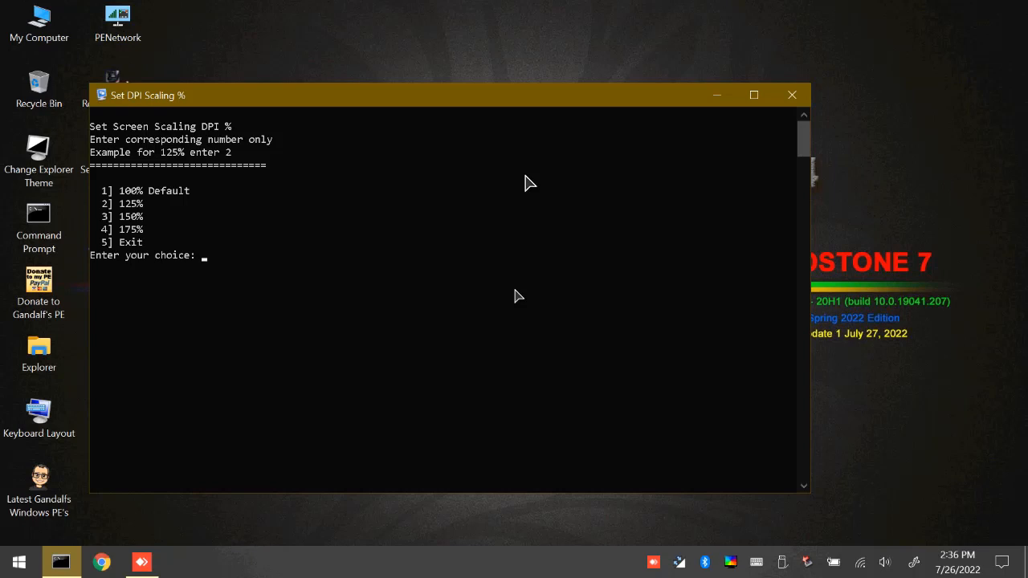
text(4)
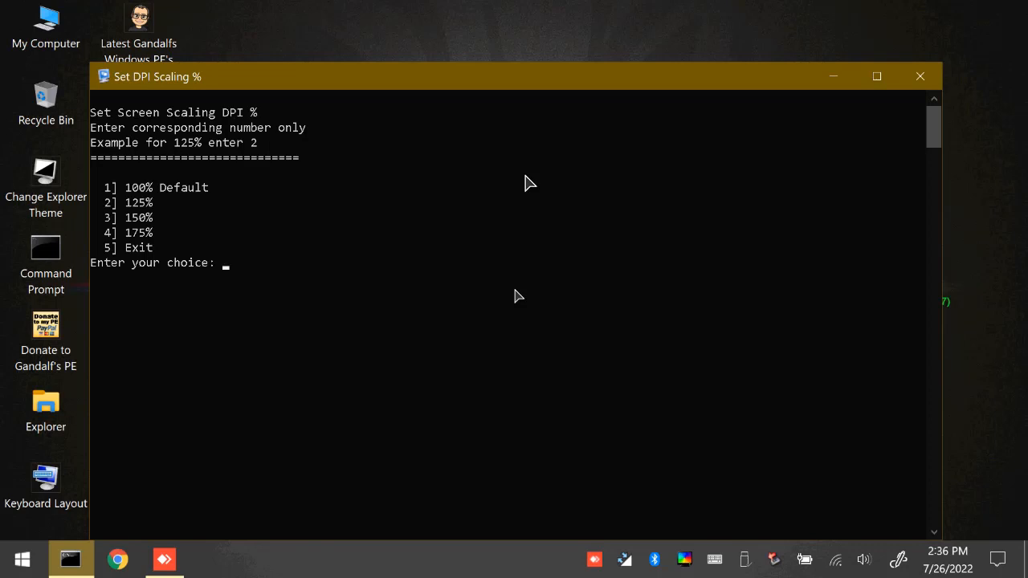
Bring the desktop scaling back down to 125% via menu choice 2
text(2)
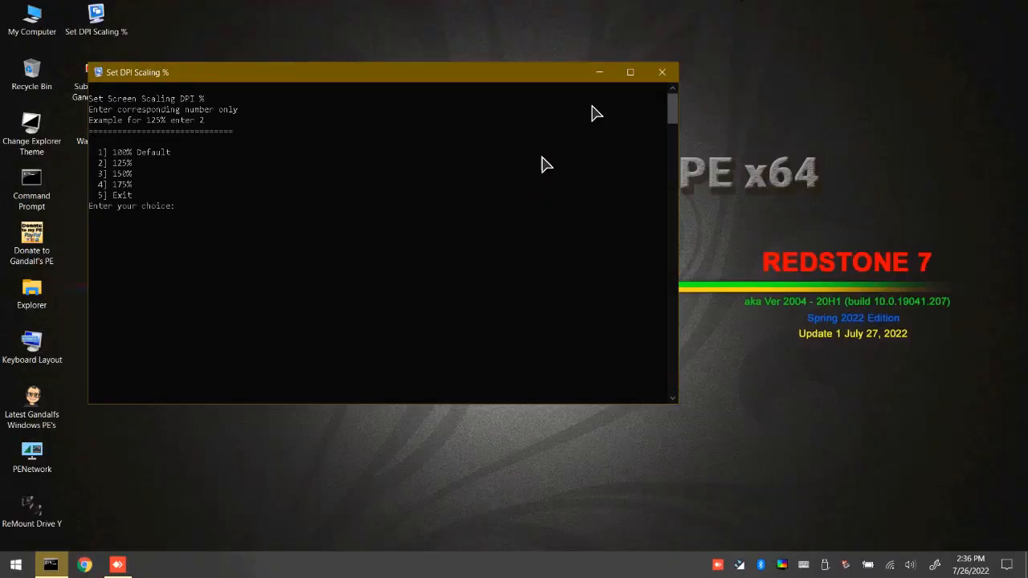
mouse_move(692, 173)
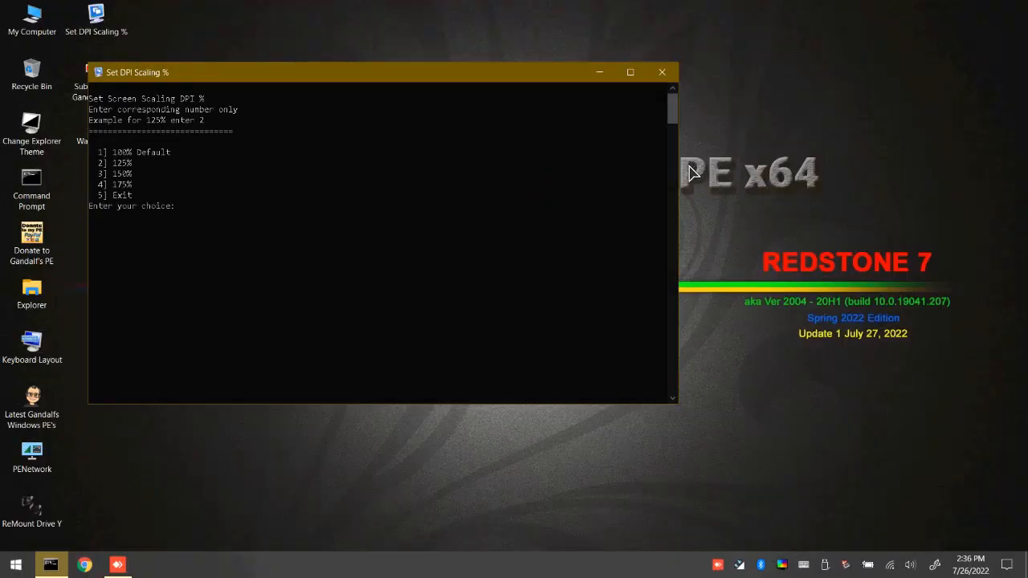